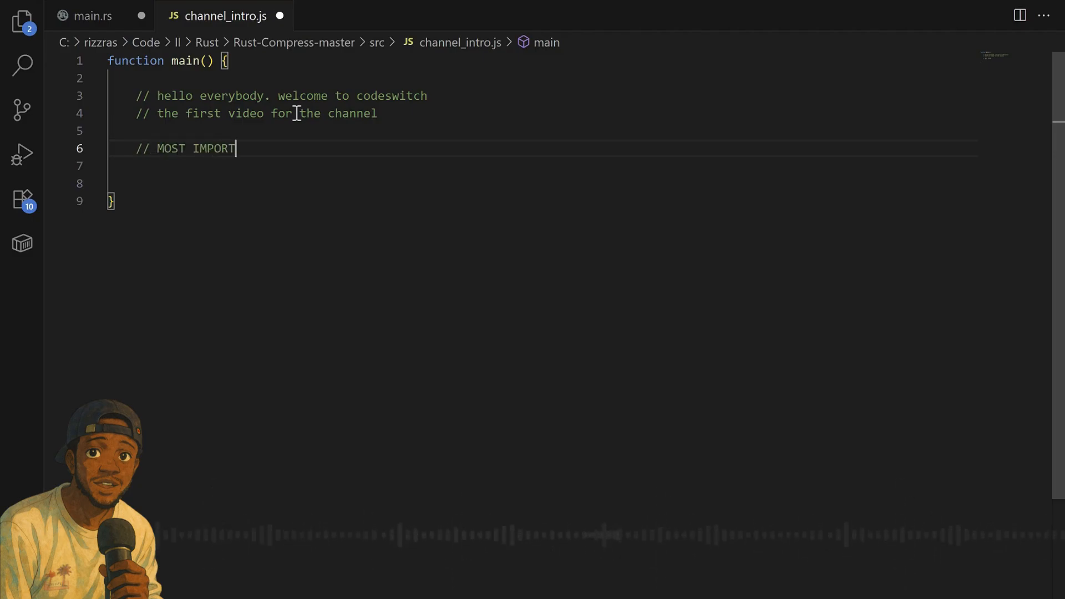
Complete the comment 'MOST IMPORTANT THINGS TO KNOW FOR PROGRAMMING' on line 6
type("ANT THINGS T")
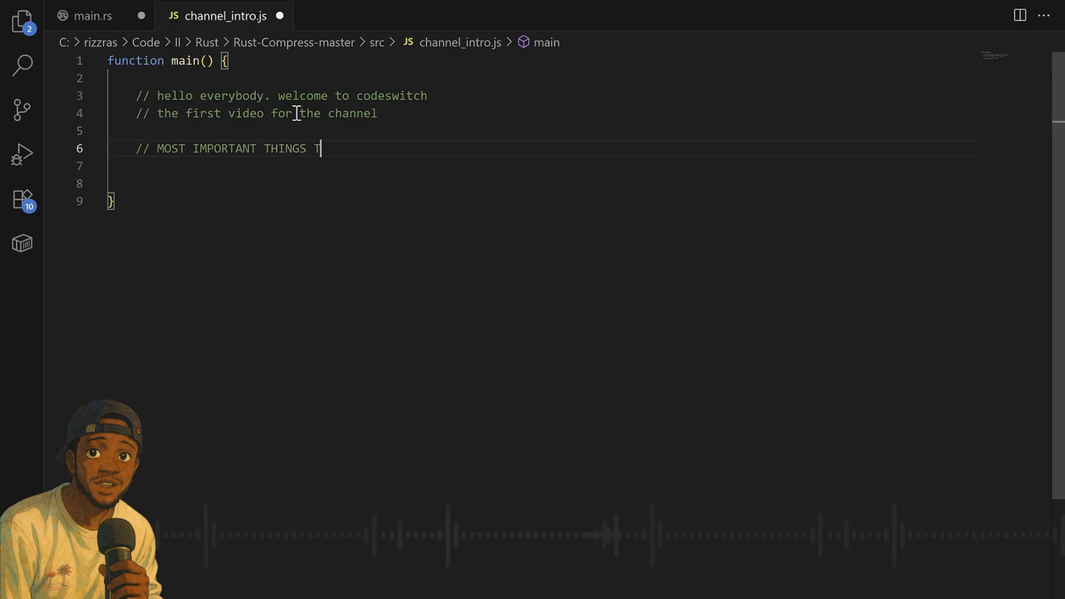
type("O KNOWF")
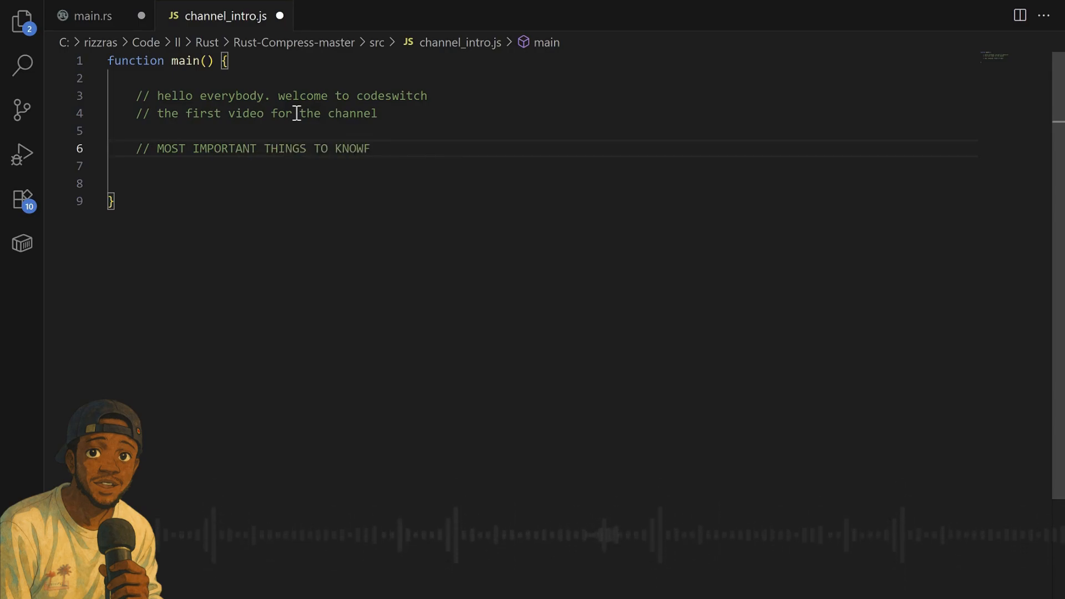
type("FOR P")
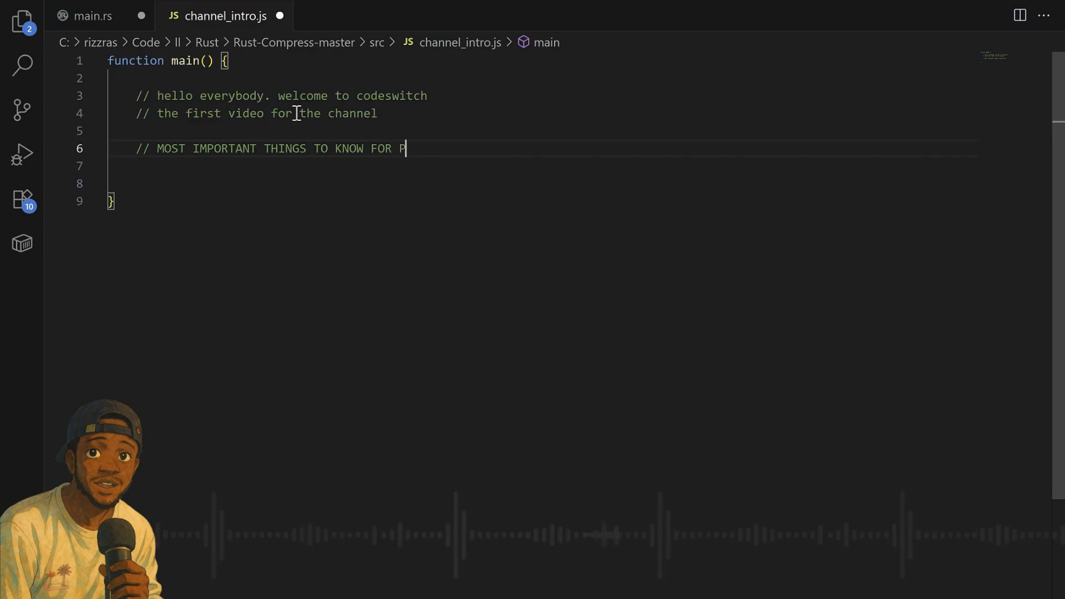
type("ROGRAMMING")
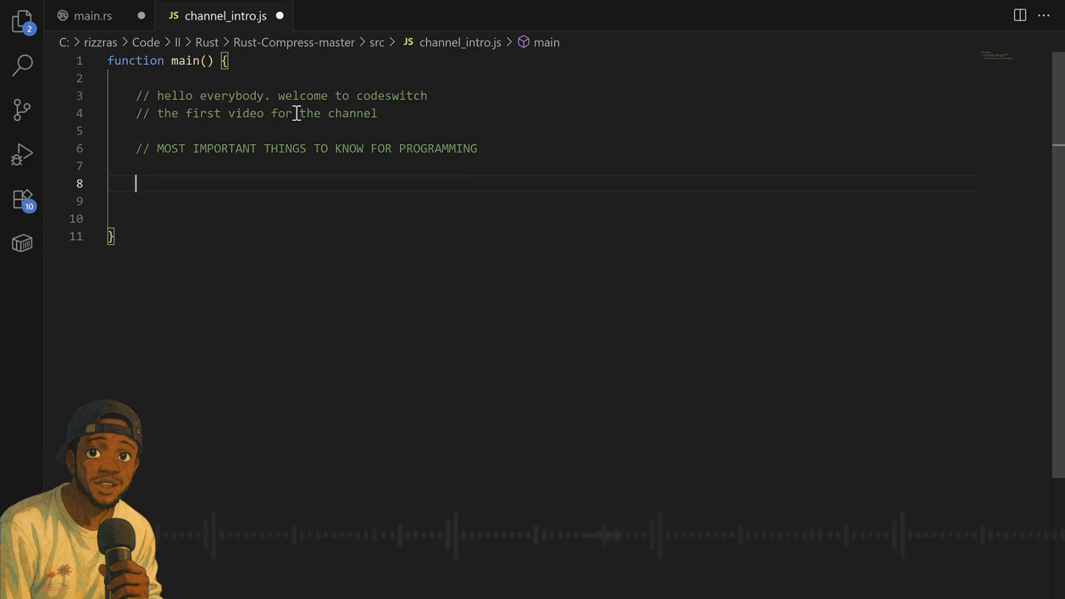
Write '1. ANYBODY FIT LEARN PROGRAMMING' on line 8, followed by two new lines
type("1.")
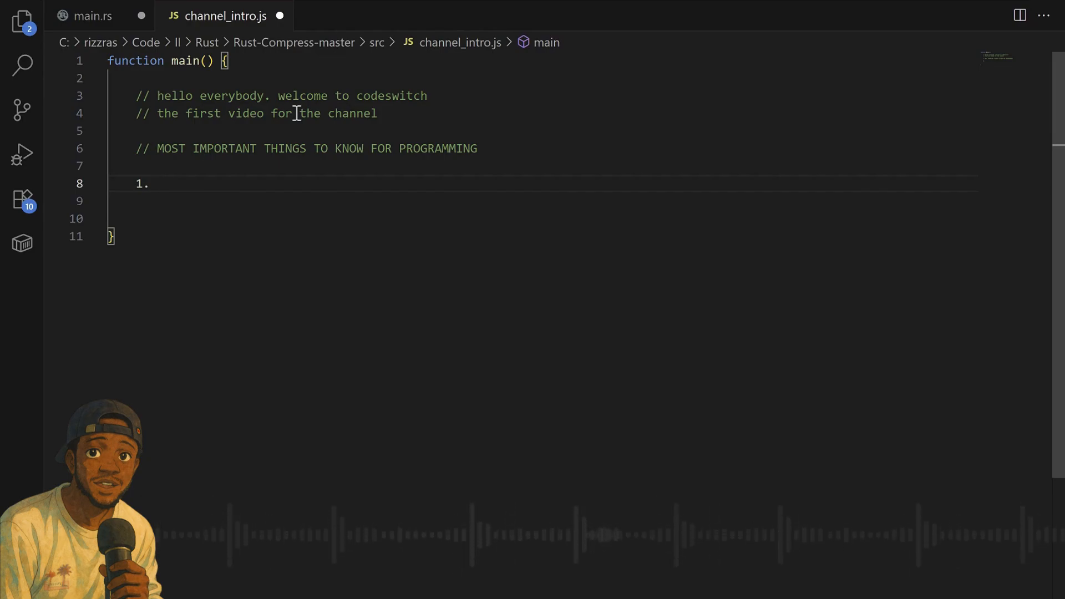
key("Backspace")
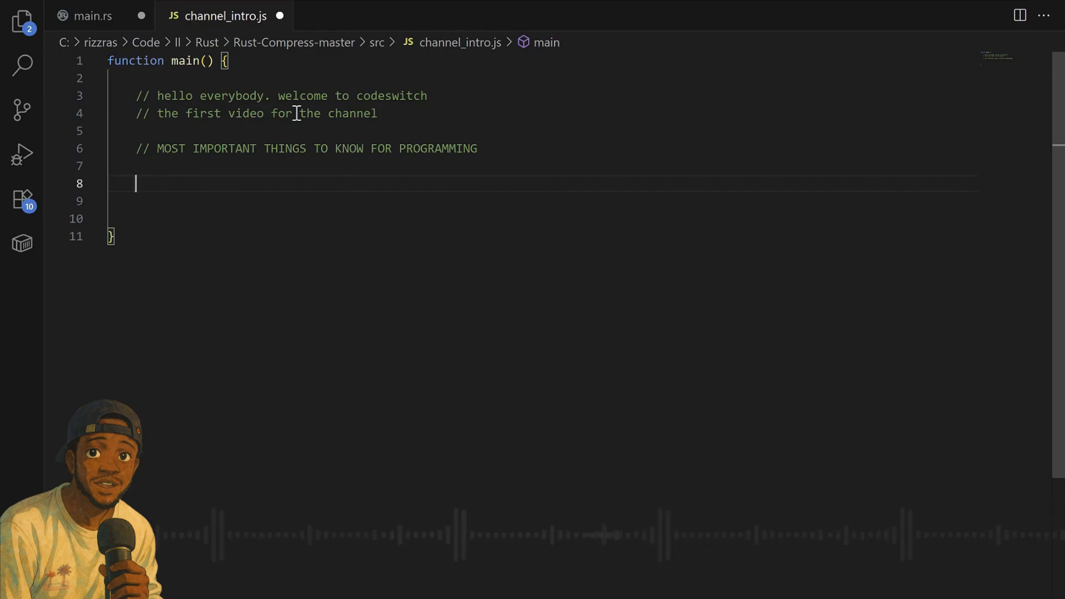
type("1.")
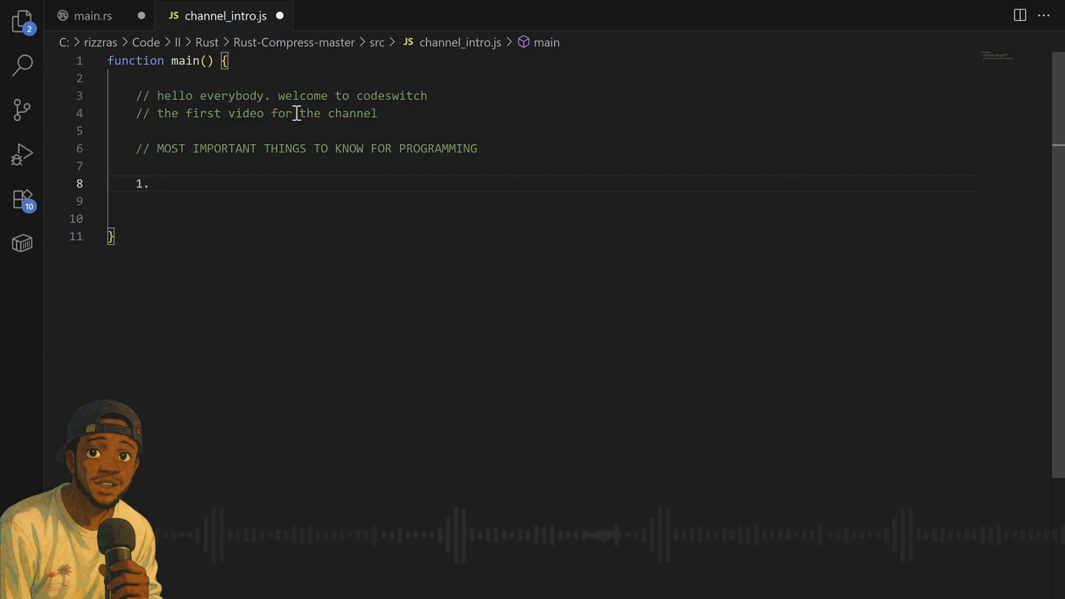
type("ANYBODY FIT LEAR")
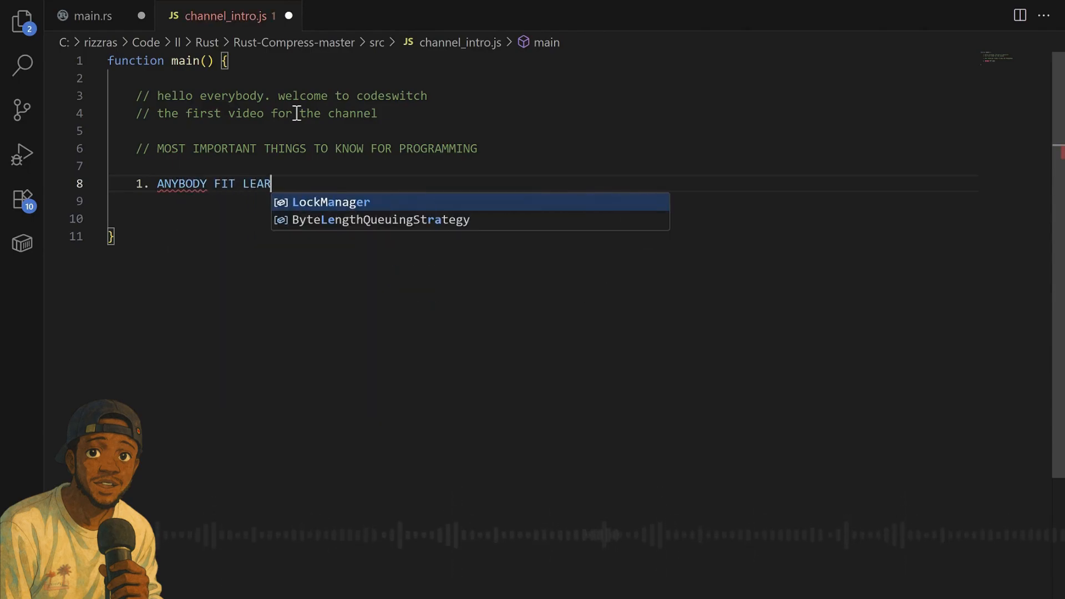
type("N PROGRA")
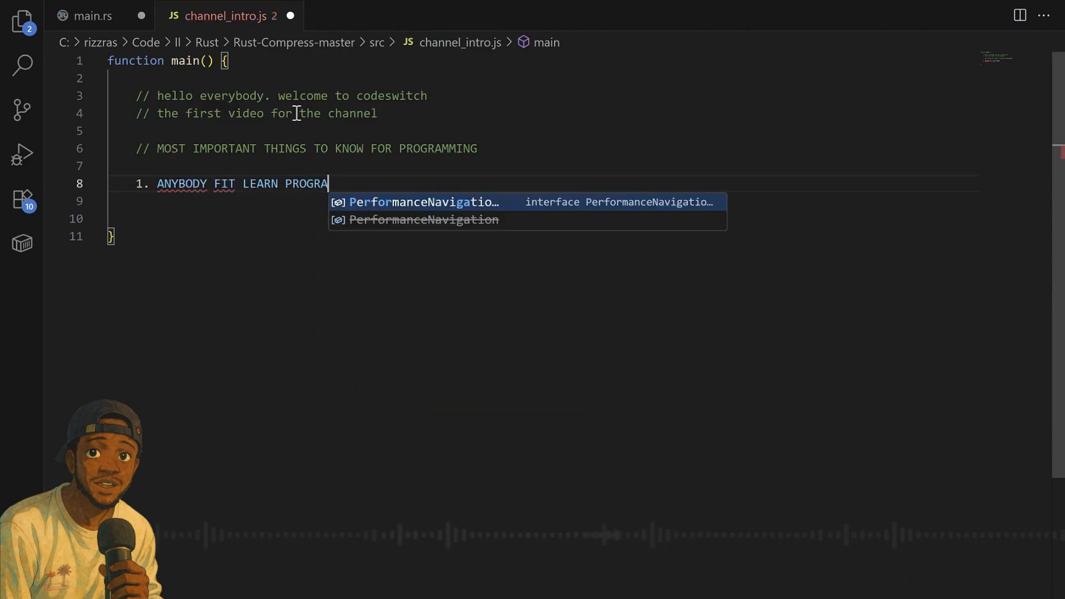
type("MMING")
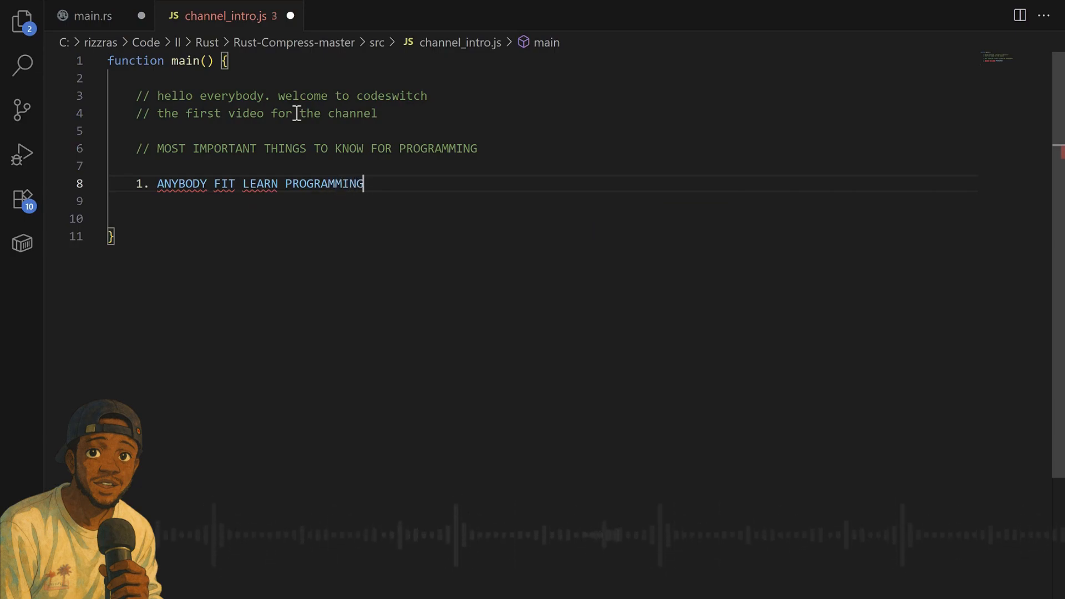
key("Enter")
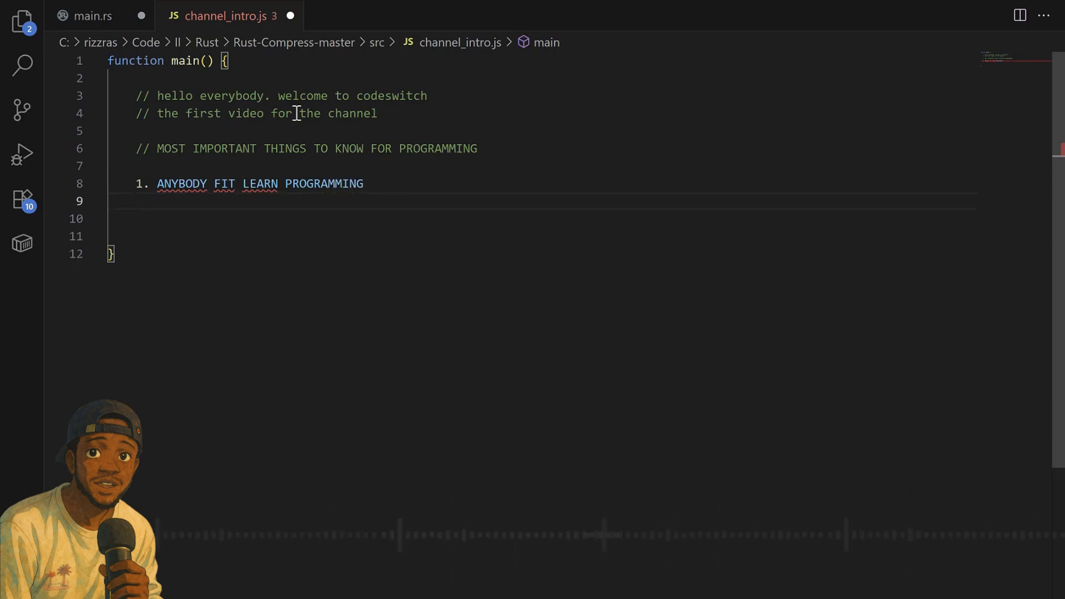
key("enter")
type("2.")
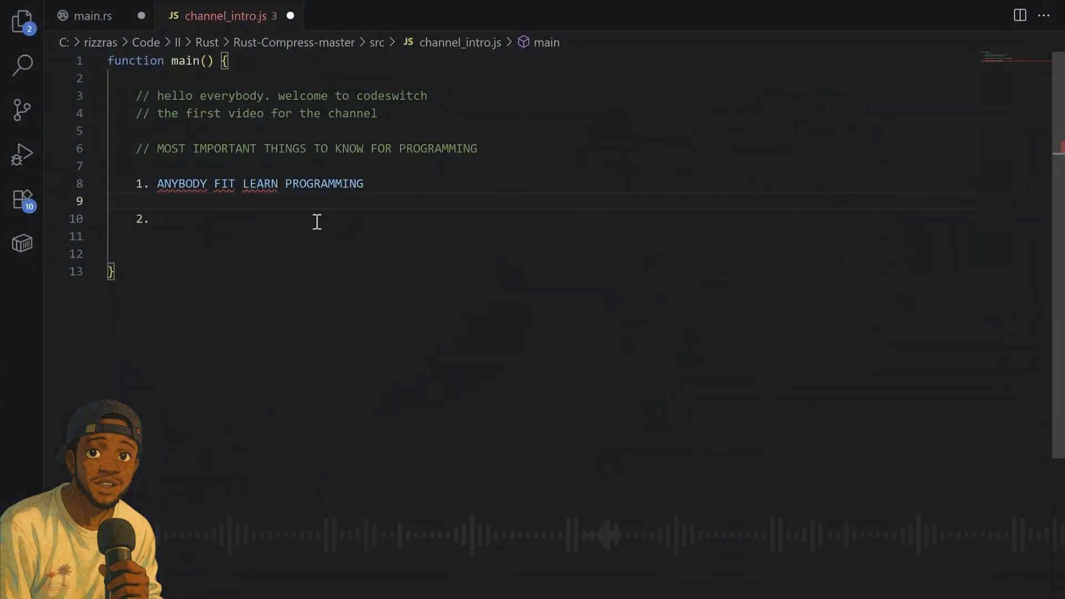
Insert a blank line above the '2.' item on line 10
left_click(158, 218)
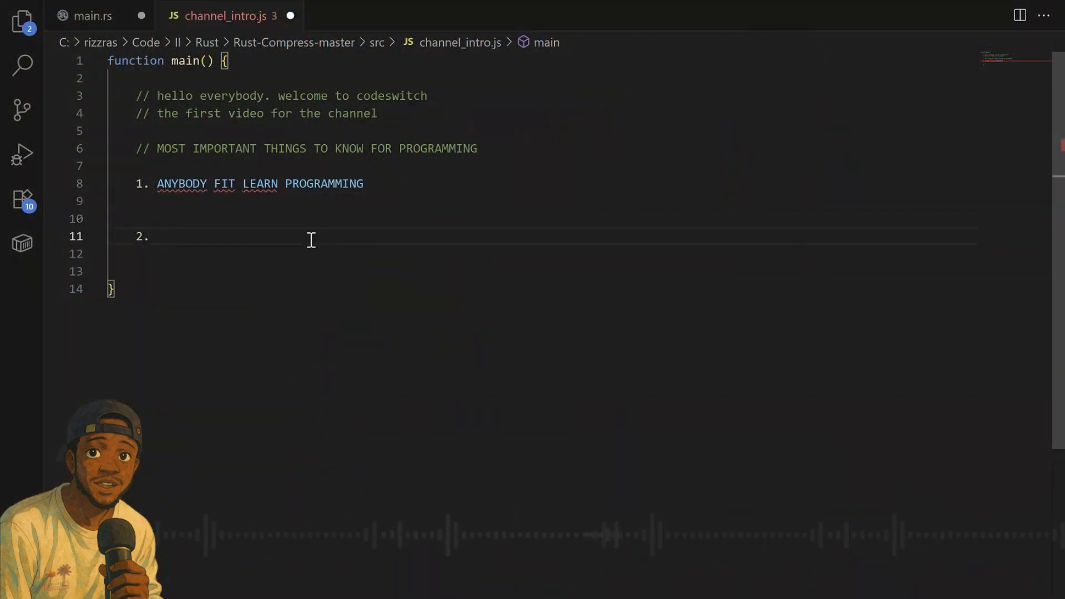
Complete item '2. PATIENCE AND REPETITION' and start item '3.' on line 13
type("PATIENCE AND")
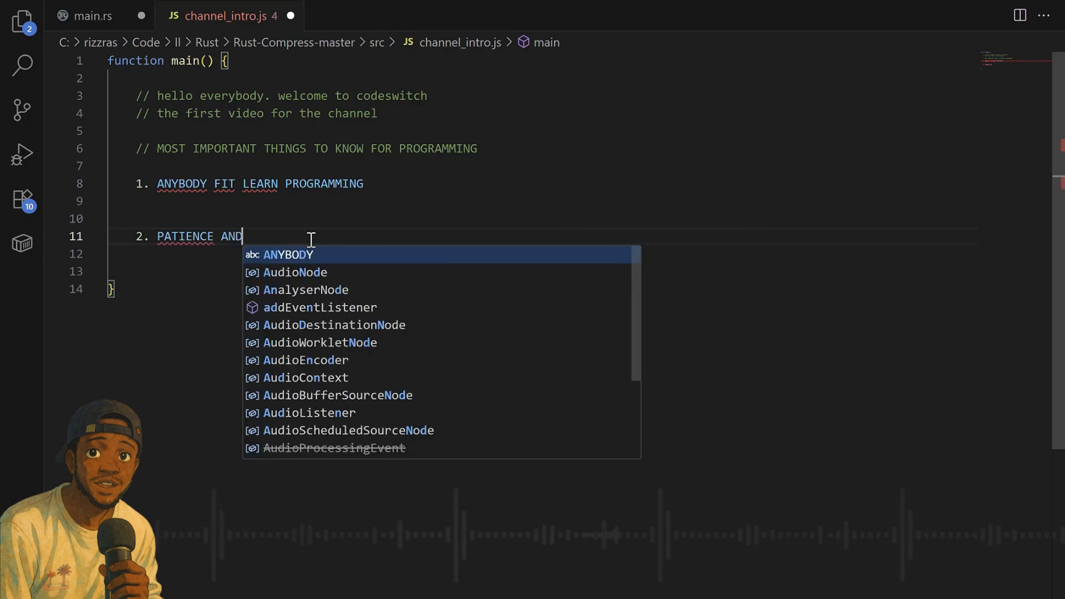
type("REPE")
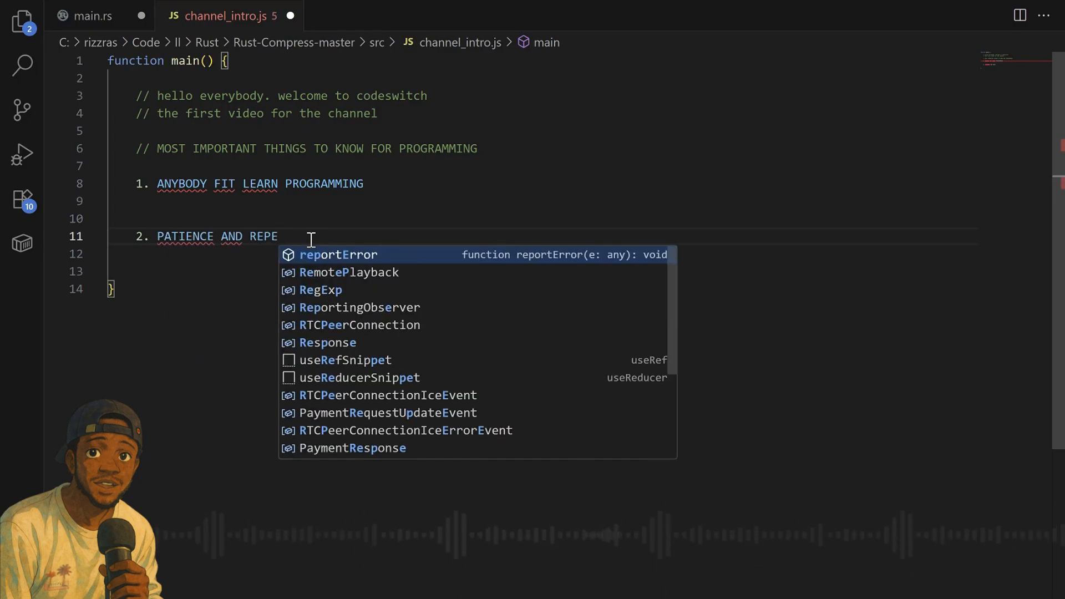
type("TITION")
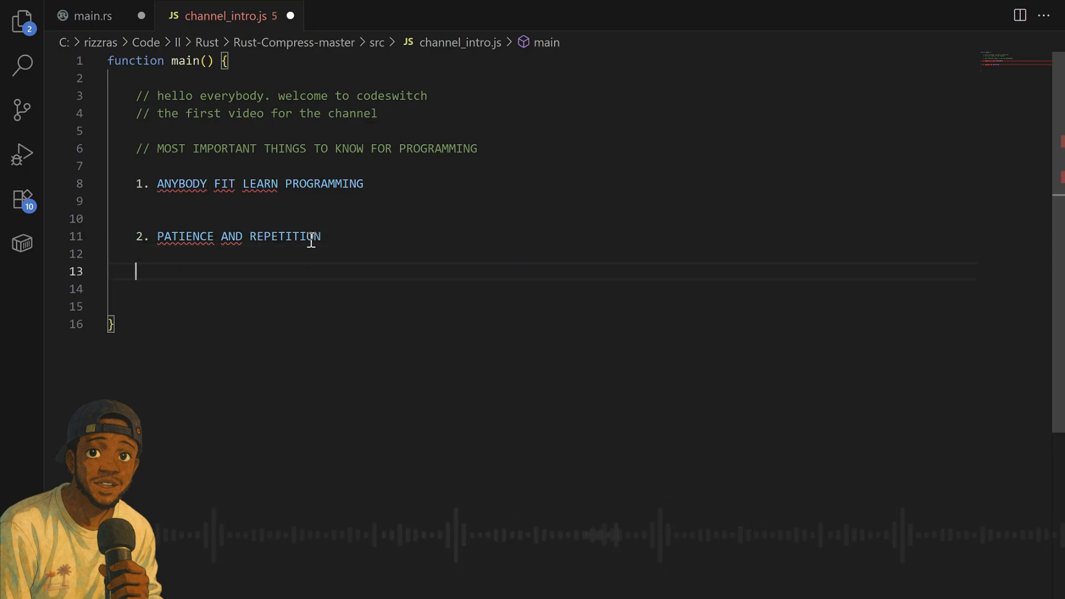
type("3.")
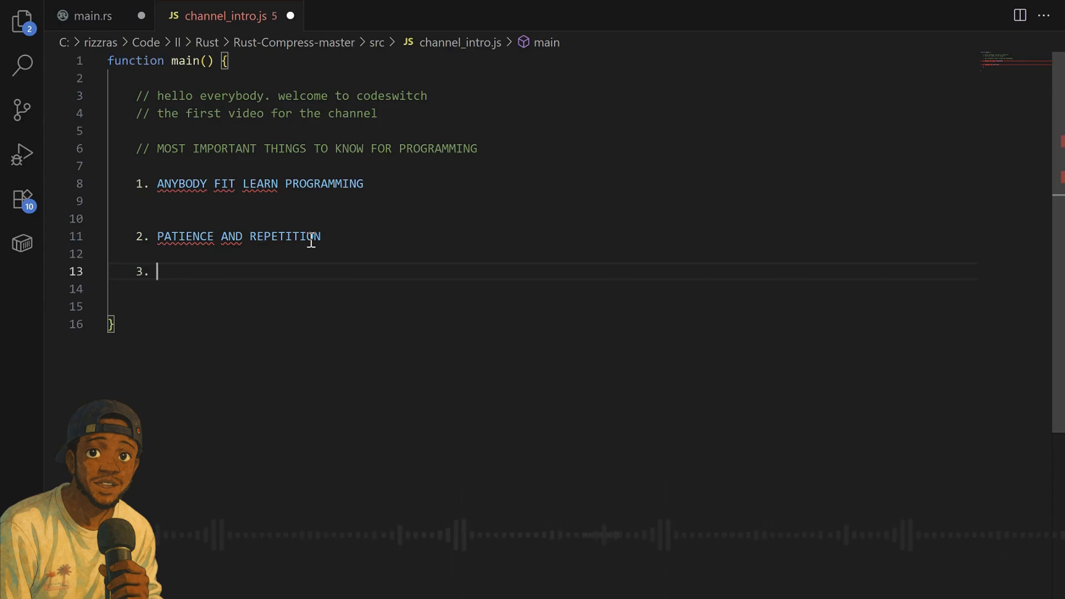
key("Enter")
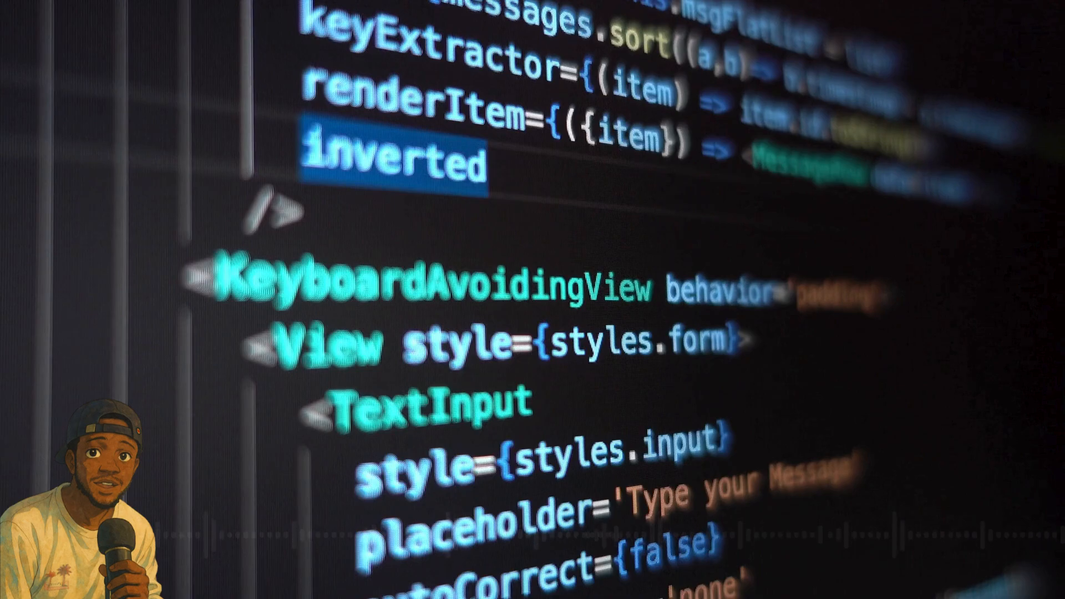
Scroll down to item 3 to add 'LEARNING PROGRAMMING NO DEY END'
scroll("down", 3)
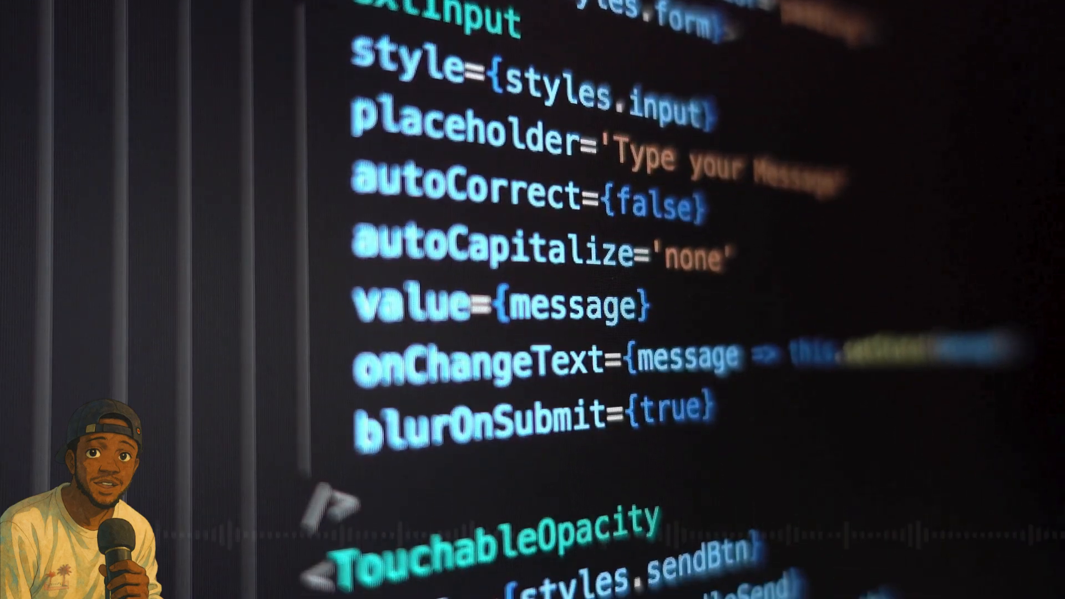
scroll("down", 3)
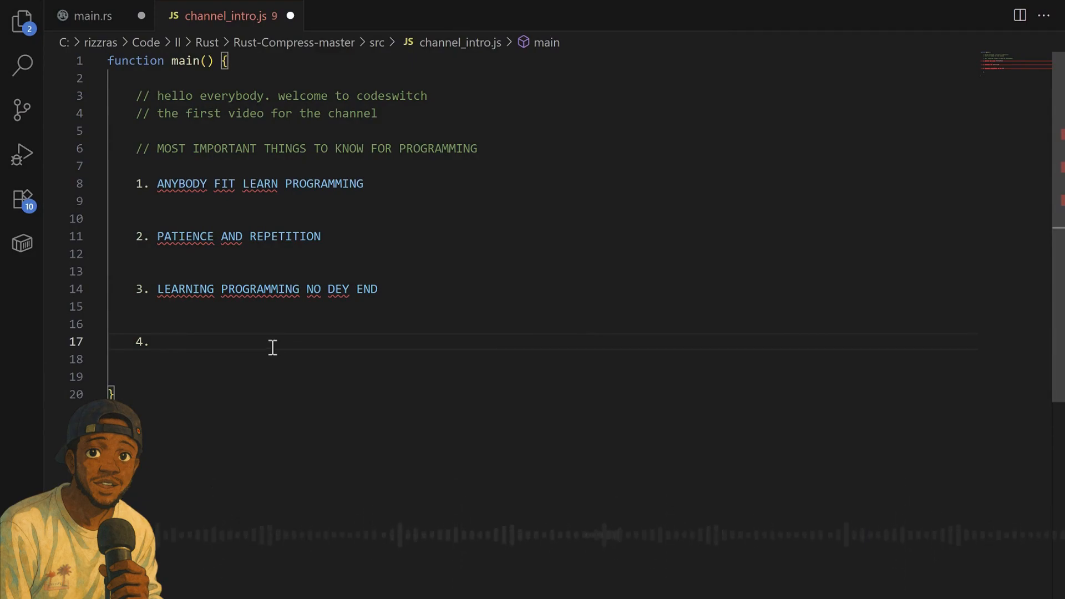
left_click(157, 342)
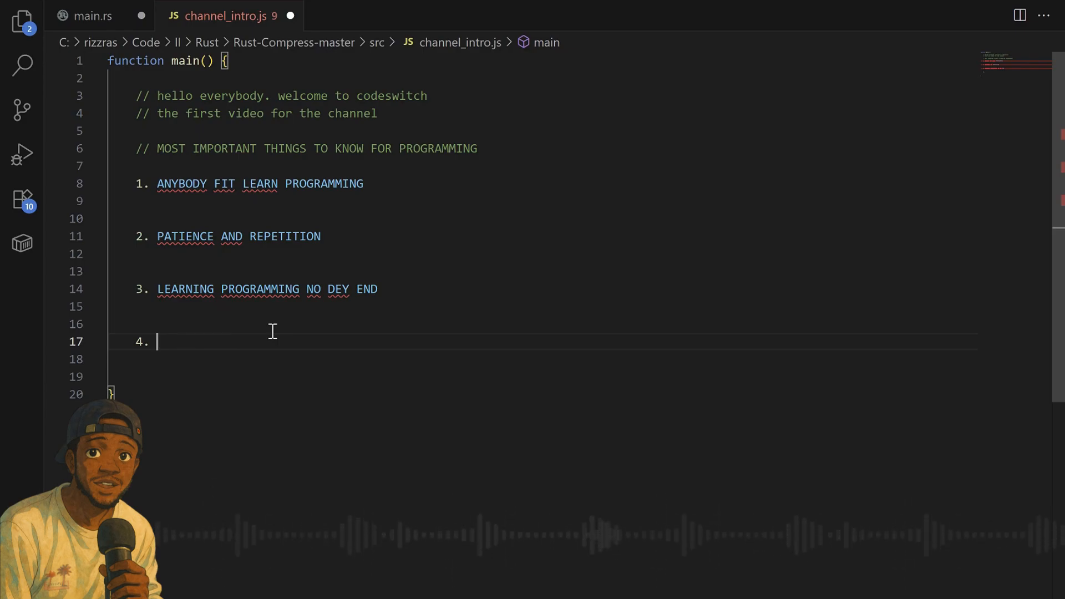
mouse_move(273, 348)
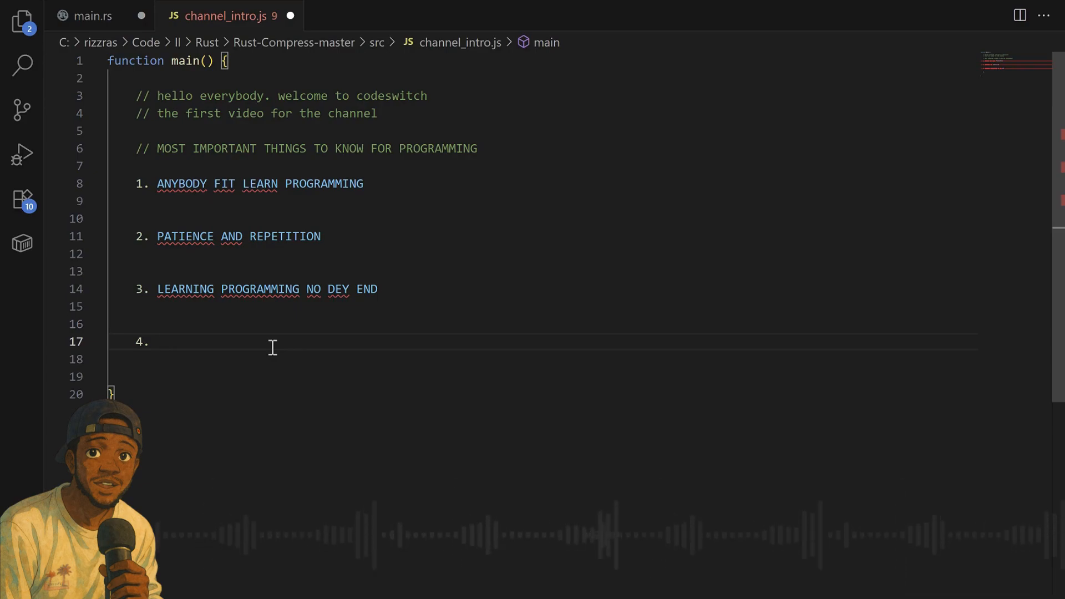
left_click(157, 341)
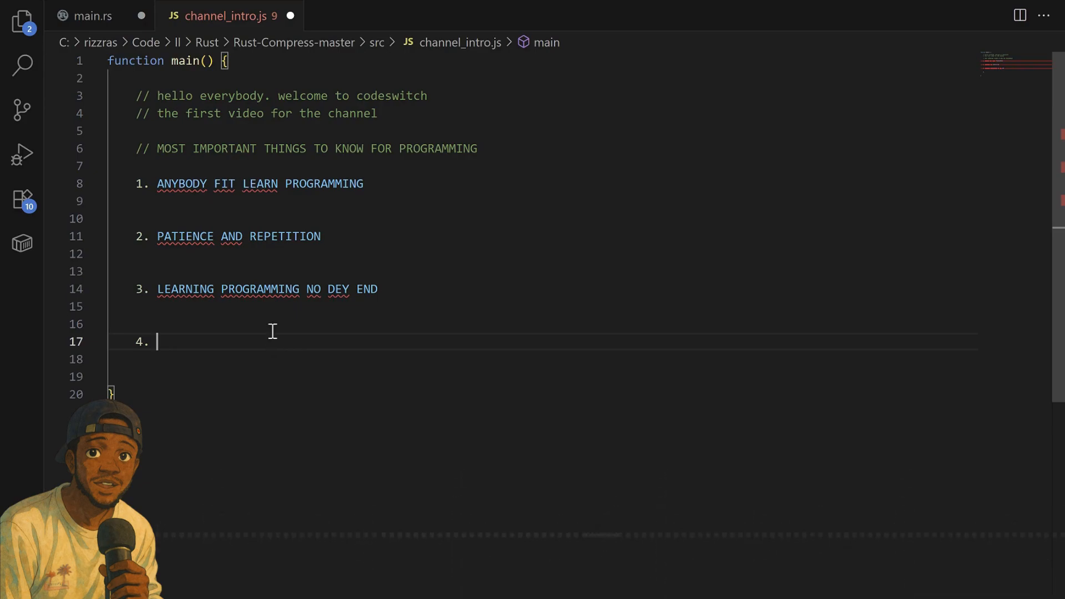